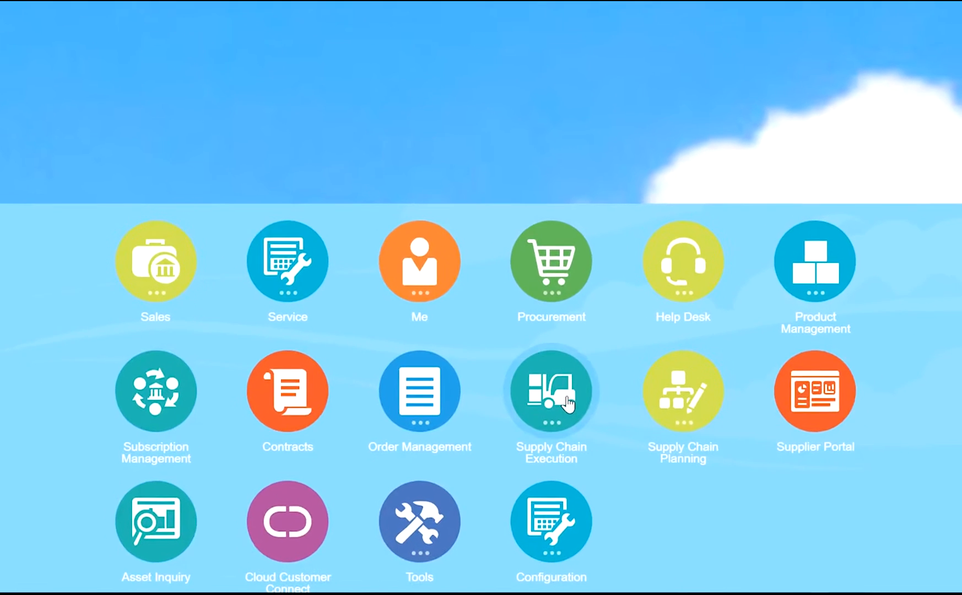
Launch the Triniti Lot eDapter workbench from Supply Chain Execution on the springboard.
scroll("down", 3)
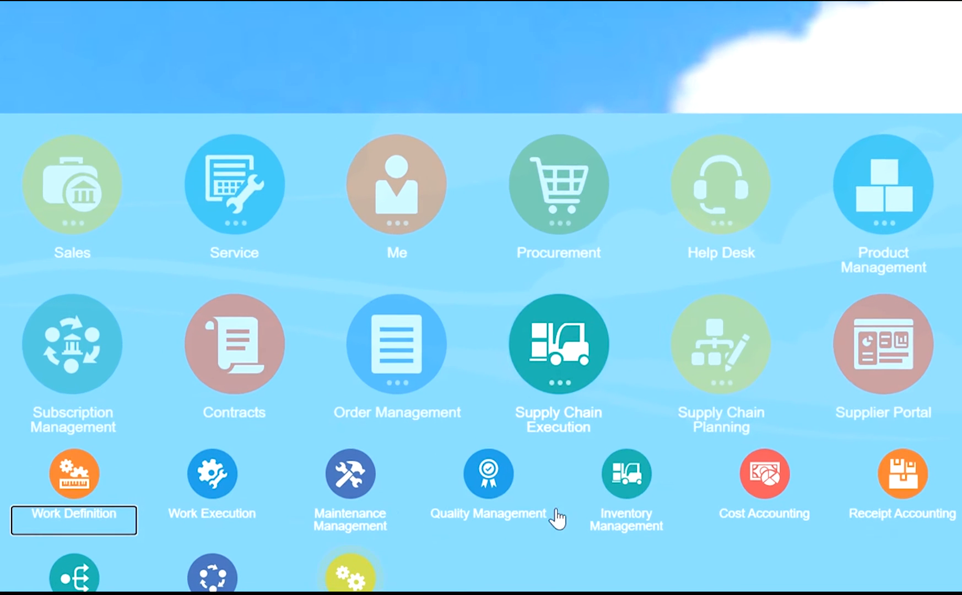
scroll("down", 3)
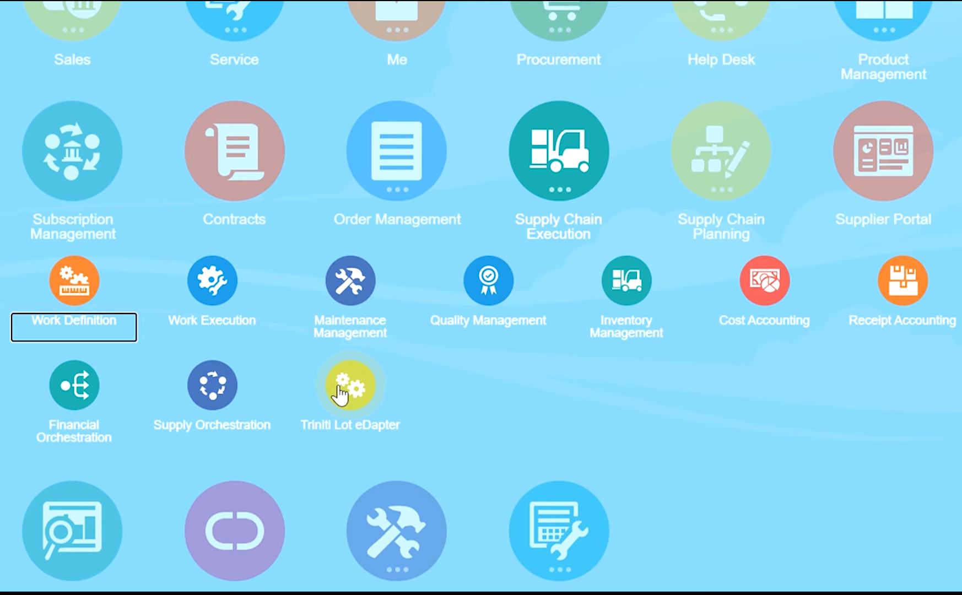
left_click(349, 387)
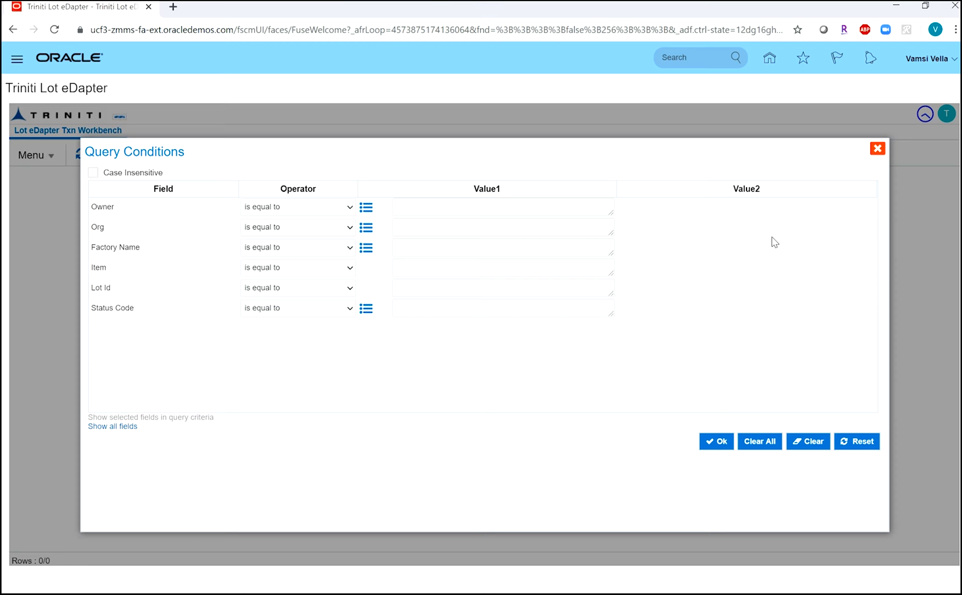
Search Manage Item Quantities for item CN2XX.WF.2004221, lot SQ12.008, in organization 002.
left_click(715, 441)
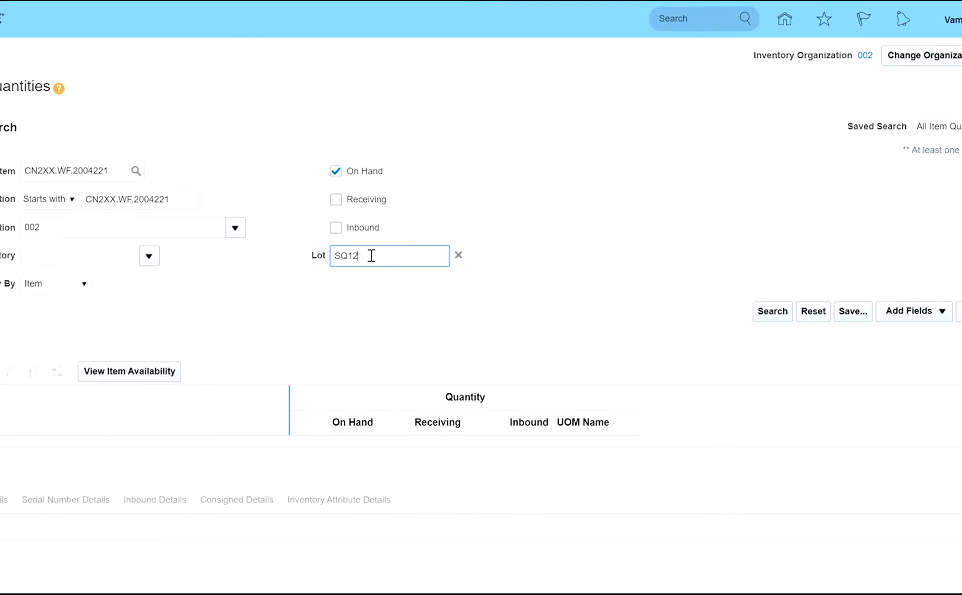
type(".008")
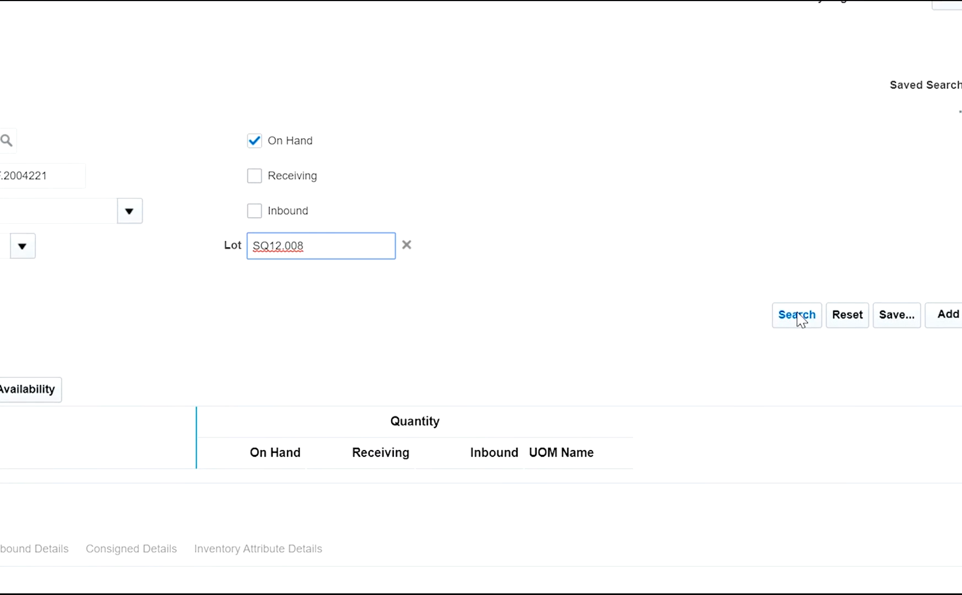
left_click(796, 315)
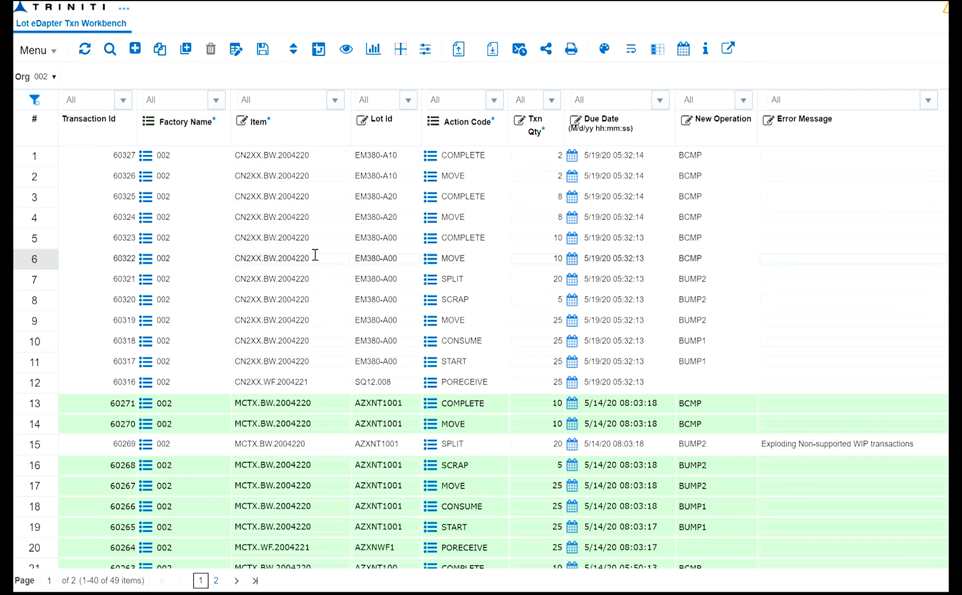
mouse_move(341, 257)
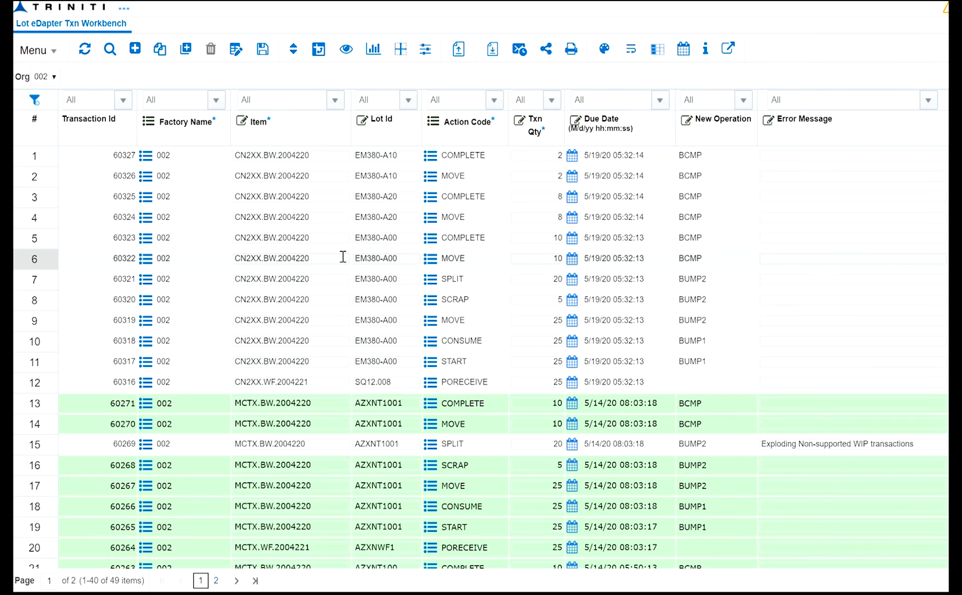
Refresh the Txn Workbench so SQ12.008's receipt succeeds, then review the remaining transaction statuses.
left_click(375, 404)
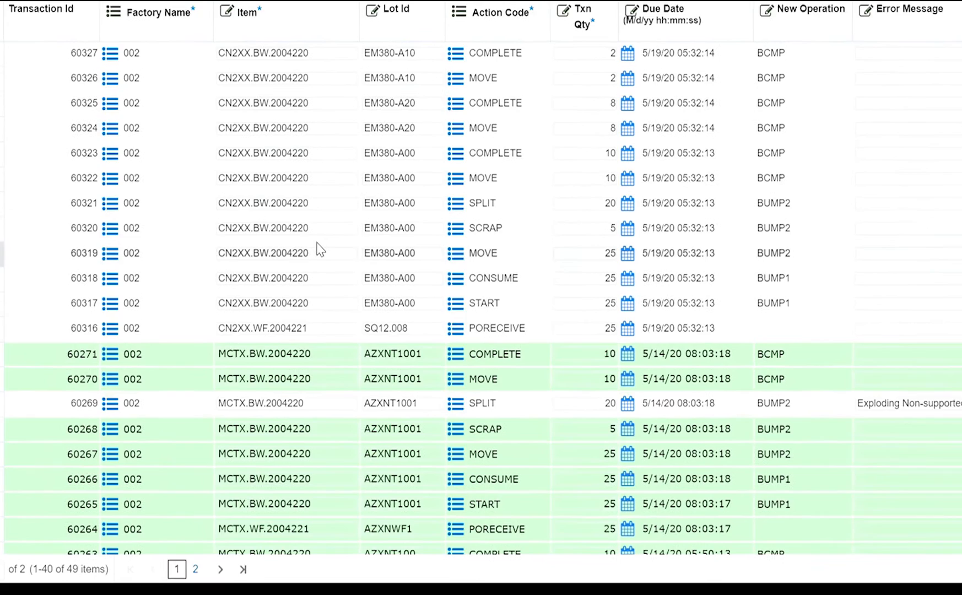
scroll("up", 3)
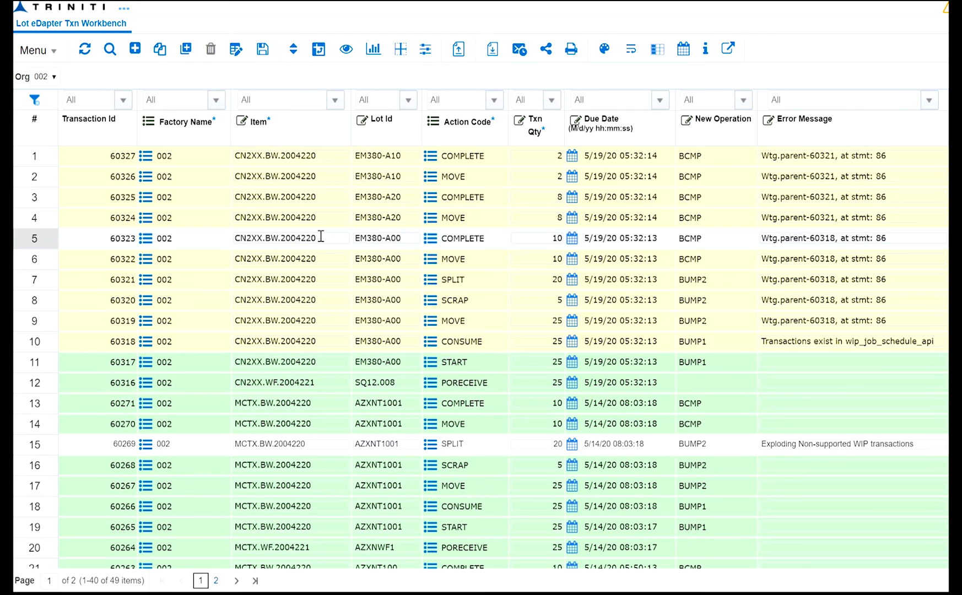
left_click(473, 383)
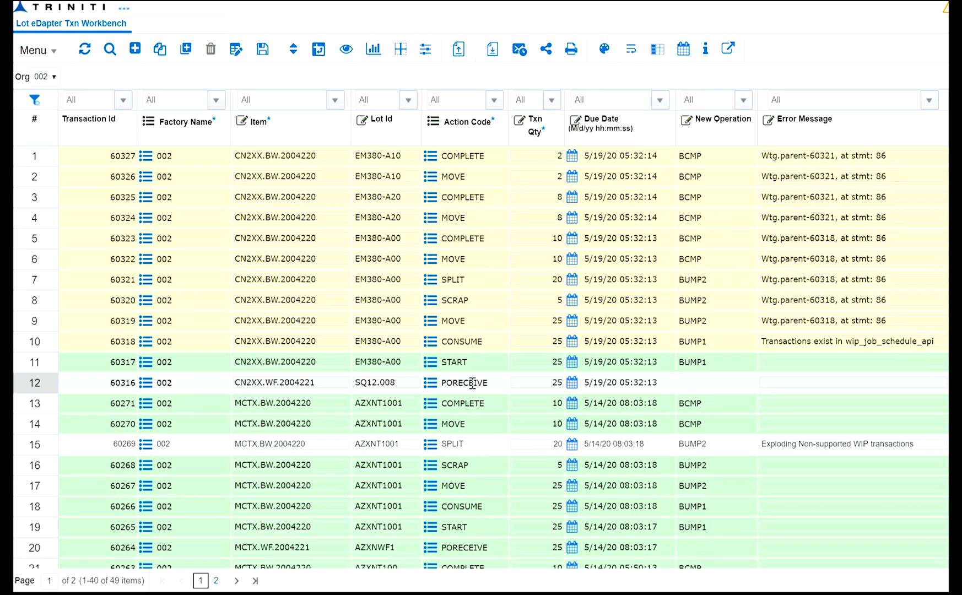
left_click(466, 361)
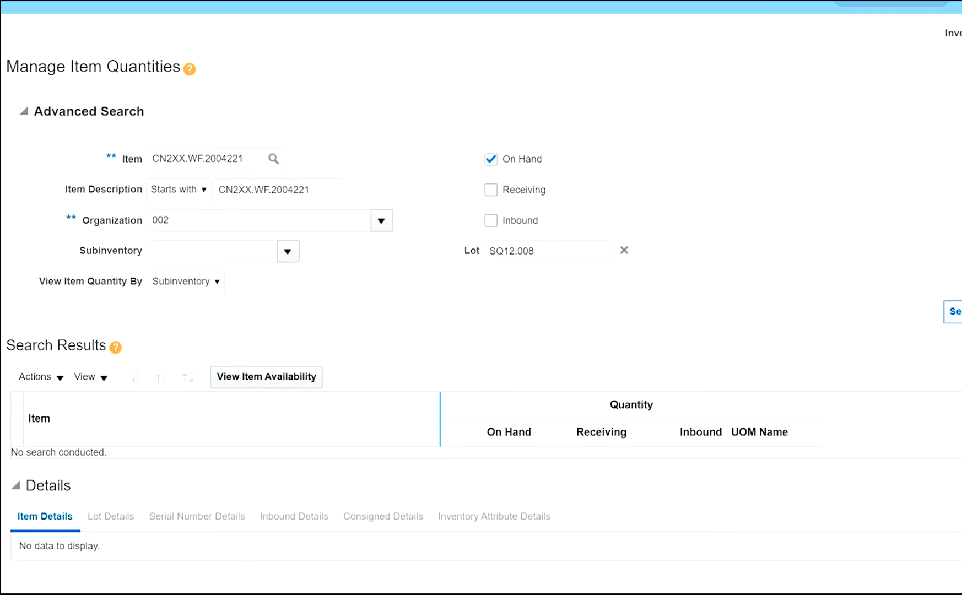
Search Manage Work Orders for EM380-A and review released work order 20000377 with 25 units.
left_click(954, 312)
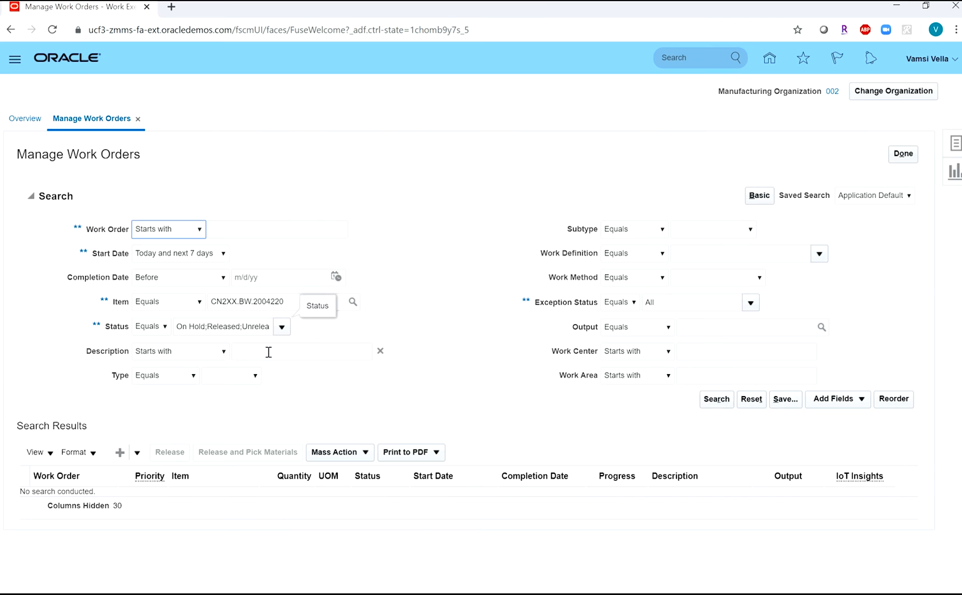
type("EM380-A")
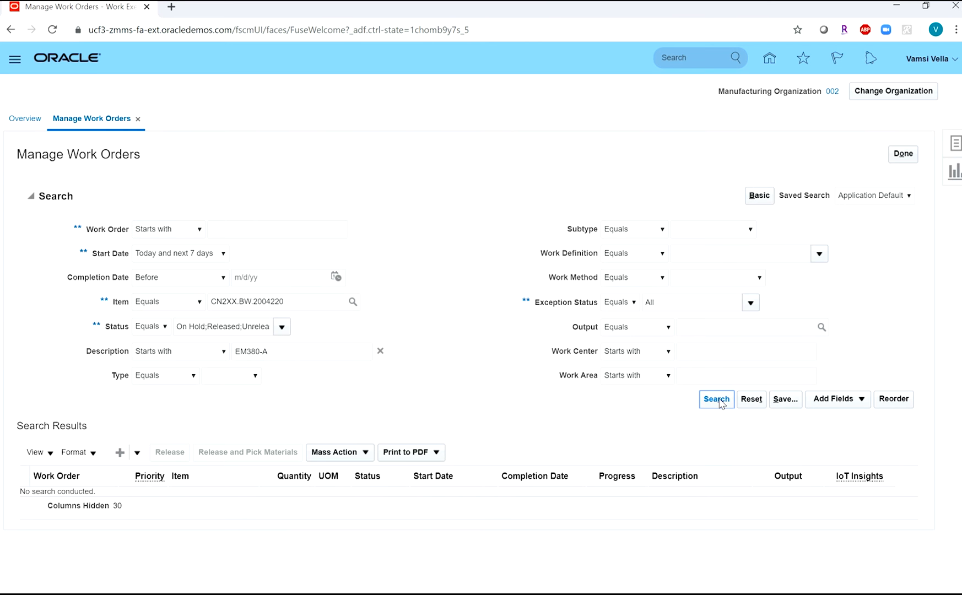
left_click(715, 399)
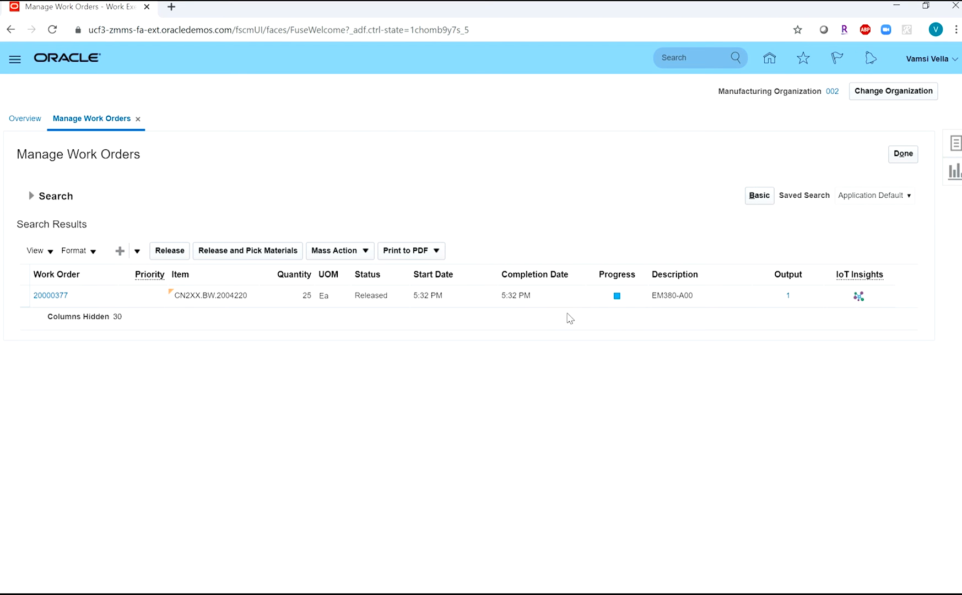
left_click(51, 295)
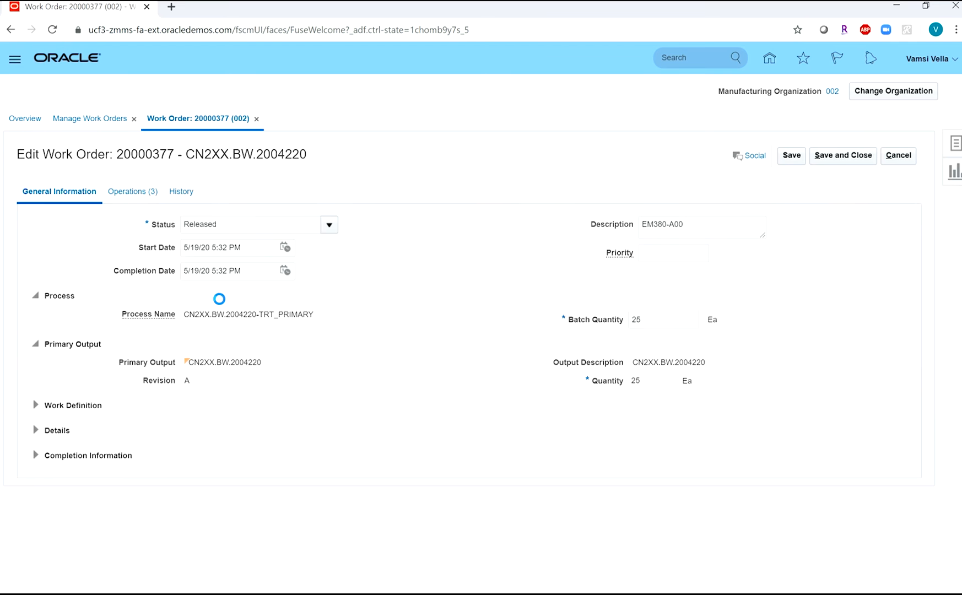
left_click(132, 192)
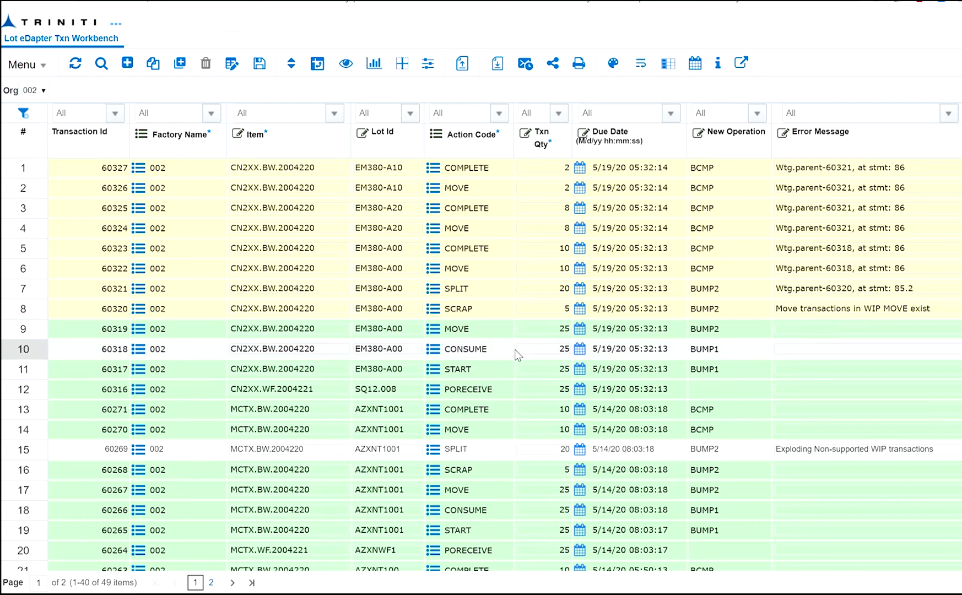
Refresh the Txn Workbench so EM380-A00's scrap succeeds and its split explodes, reviewing the error messages.
left_click(497, 328)
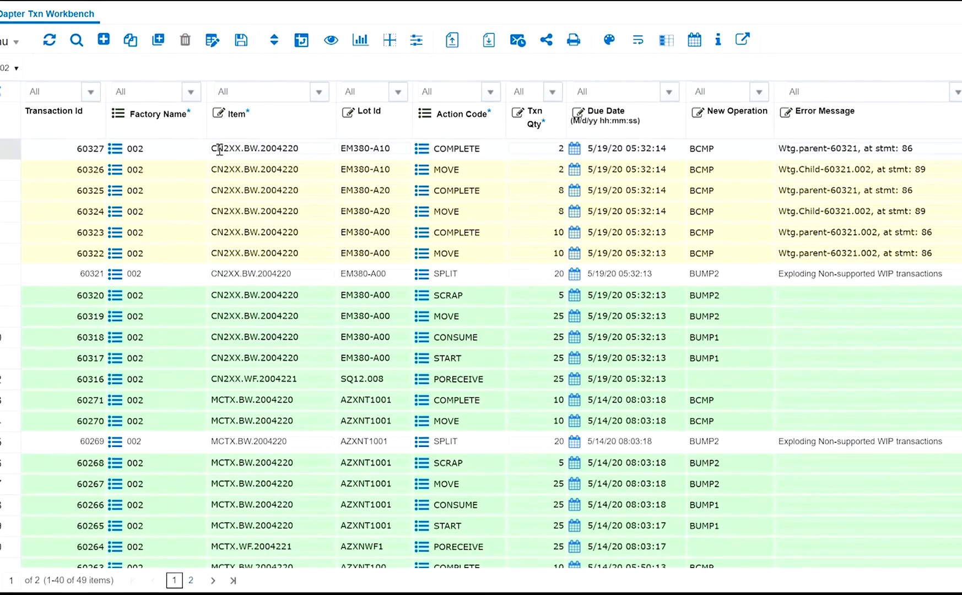
scroll("up", 3)
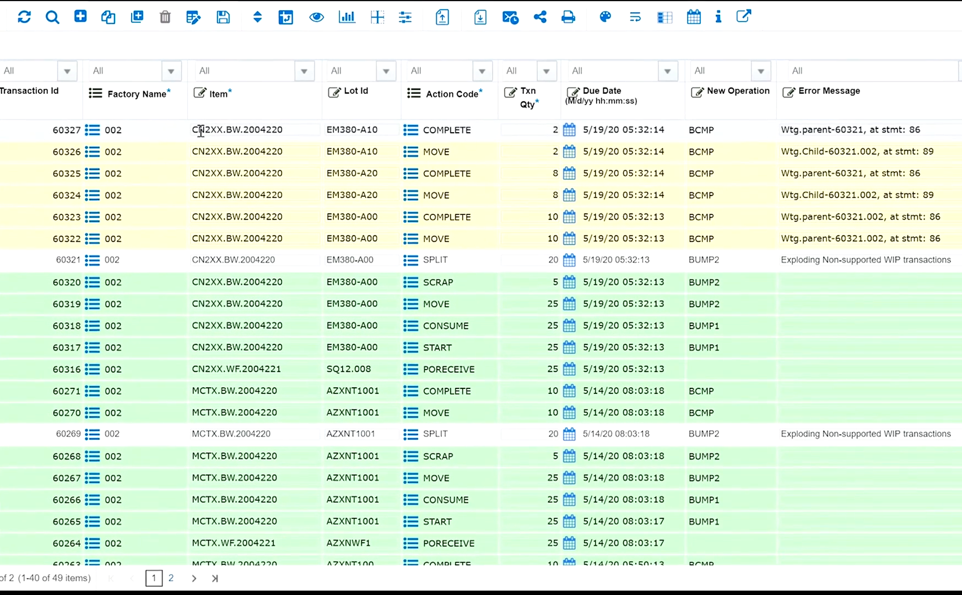
scroll("up", 3)
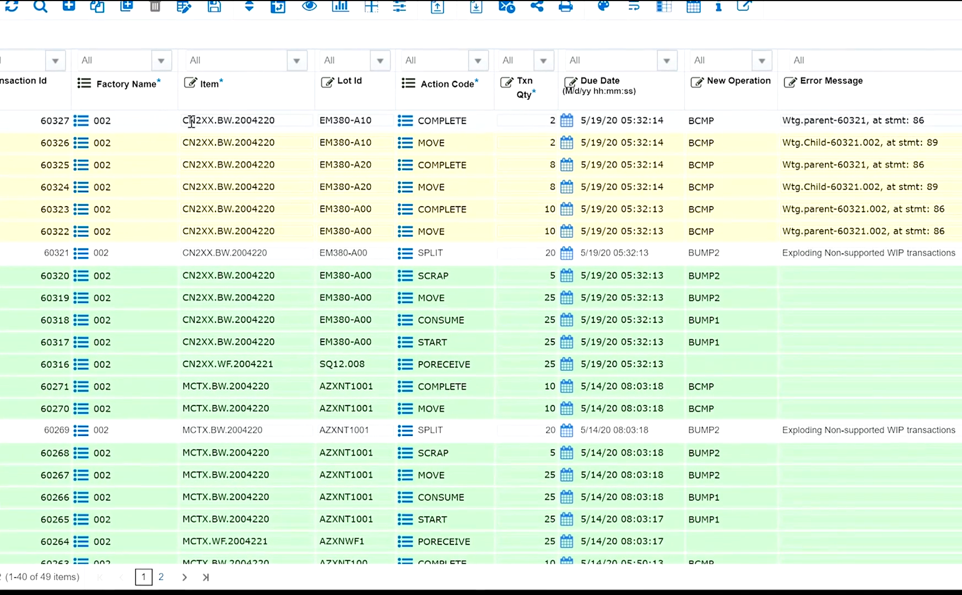
scroll("up", 3)
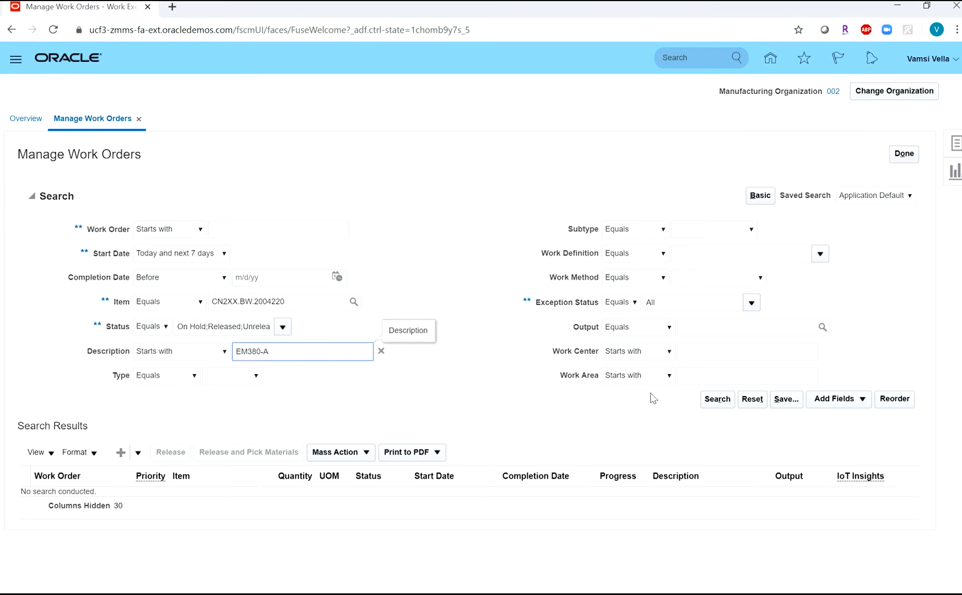
Search EM380-A work orders with Status All, showing three completed orders of 15, 8 and 2 units, and view 20000378.
left_click(717, 399)
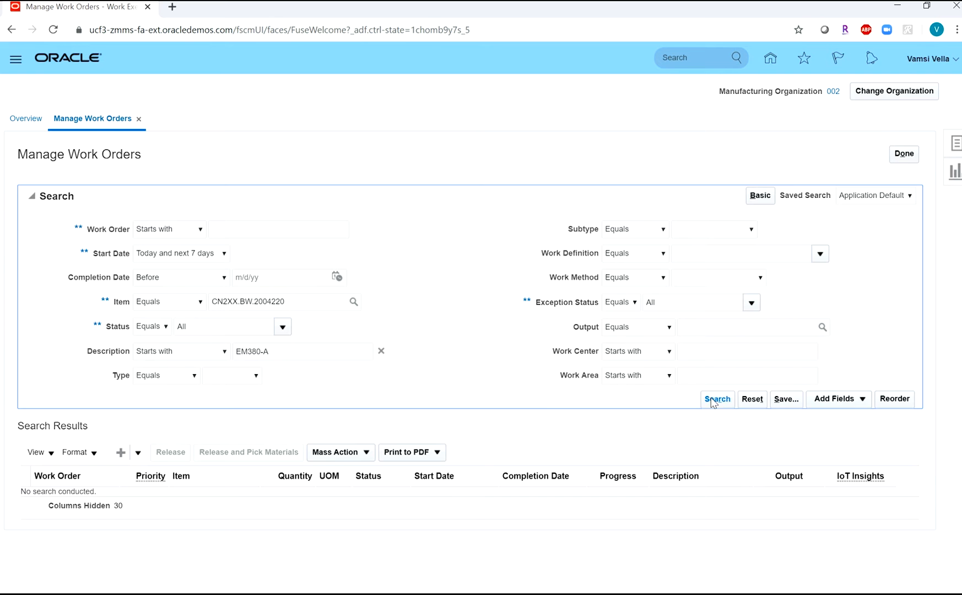
left_click(716, 399)
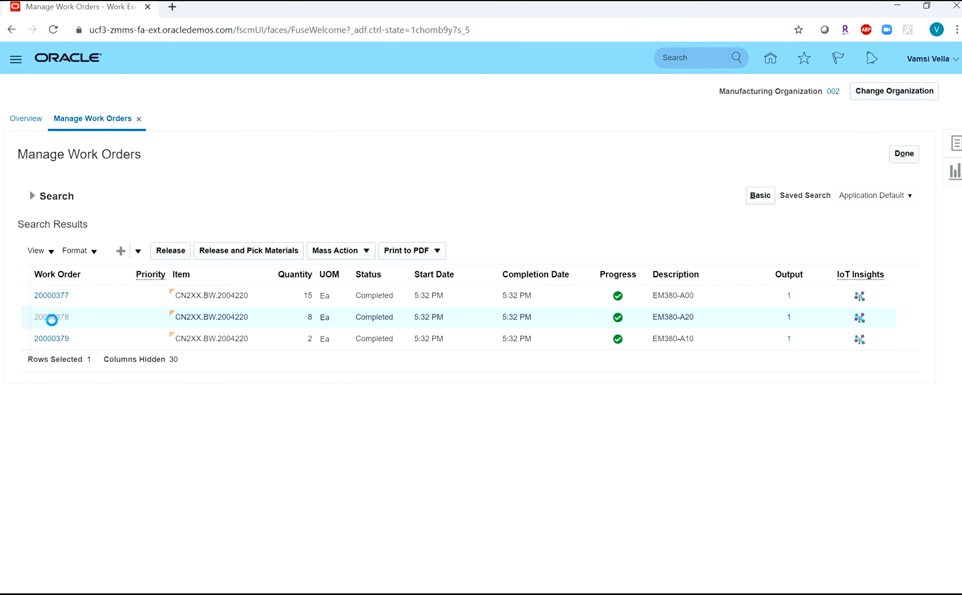
left_click(52, 316)
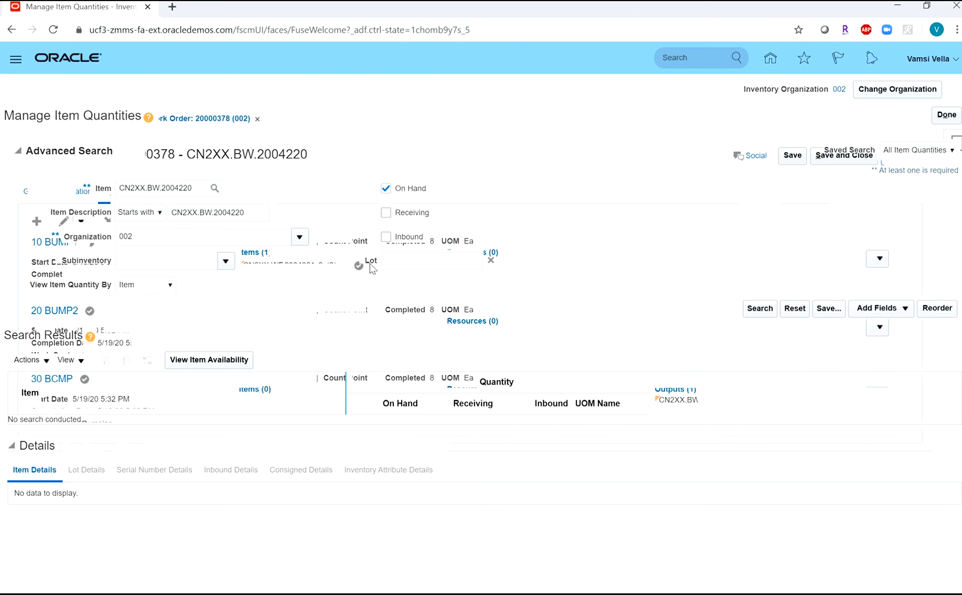
Search on-hand quantities for CN2XX.BW.2004220 lots EM380-A10 and the next lot, returning 10 and 8 units.
left_click(759, 309)
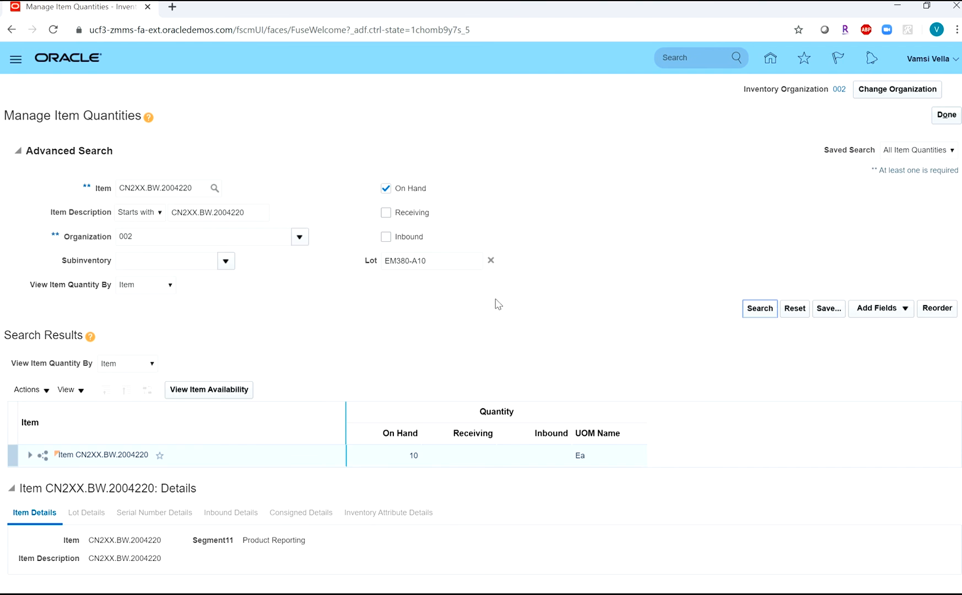
left_click(19, 151)
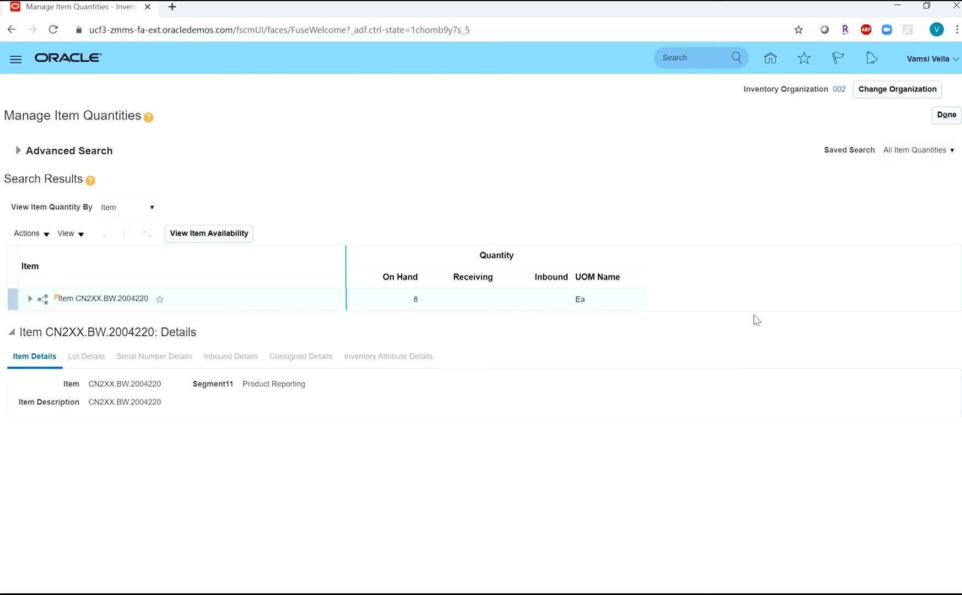